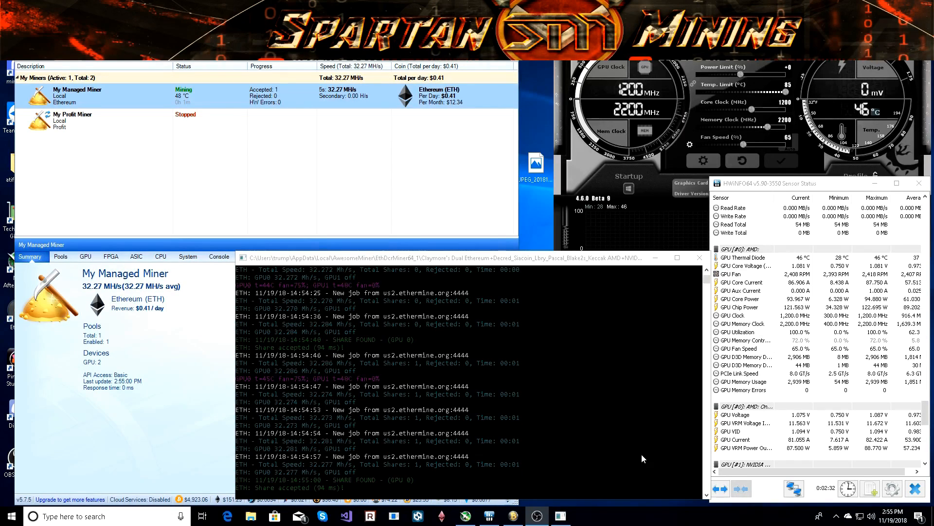
pyautogui.moveTo(679, 450)
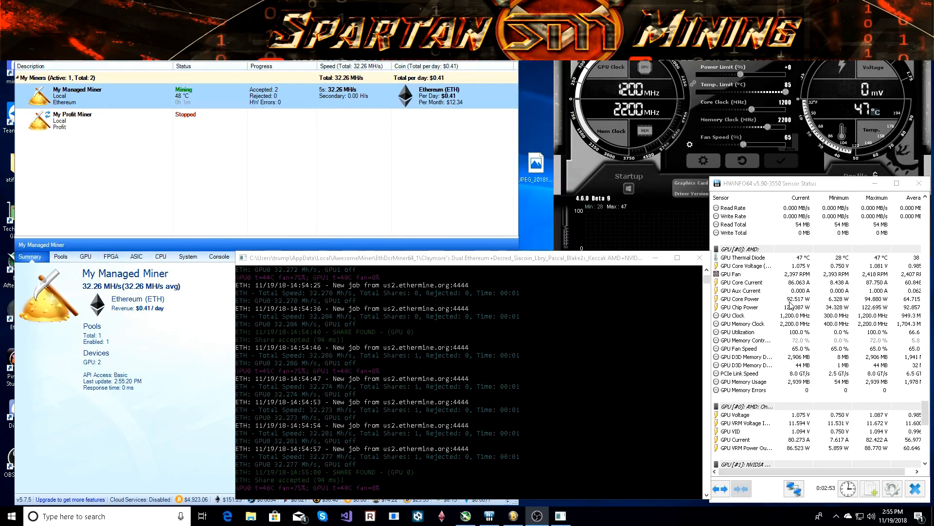
pyautogui.moveTo(777, 342)
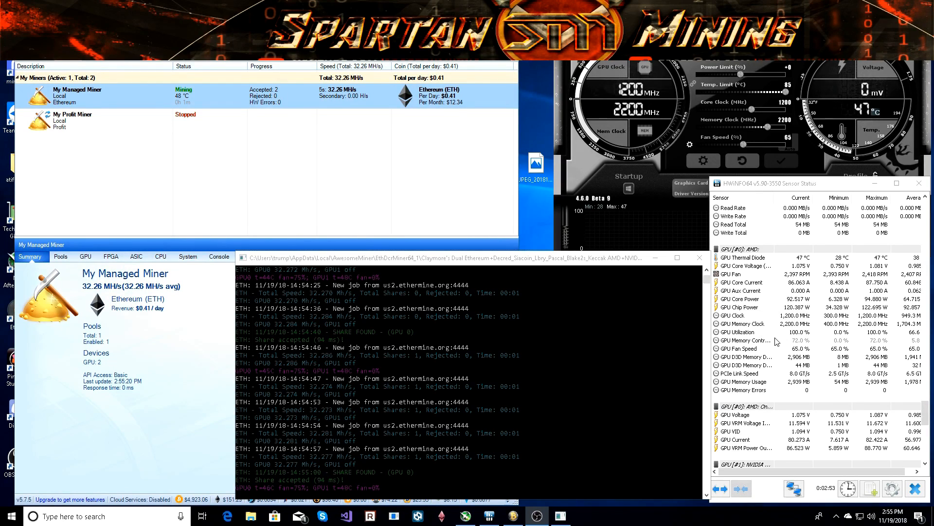